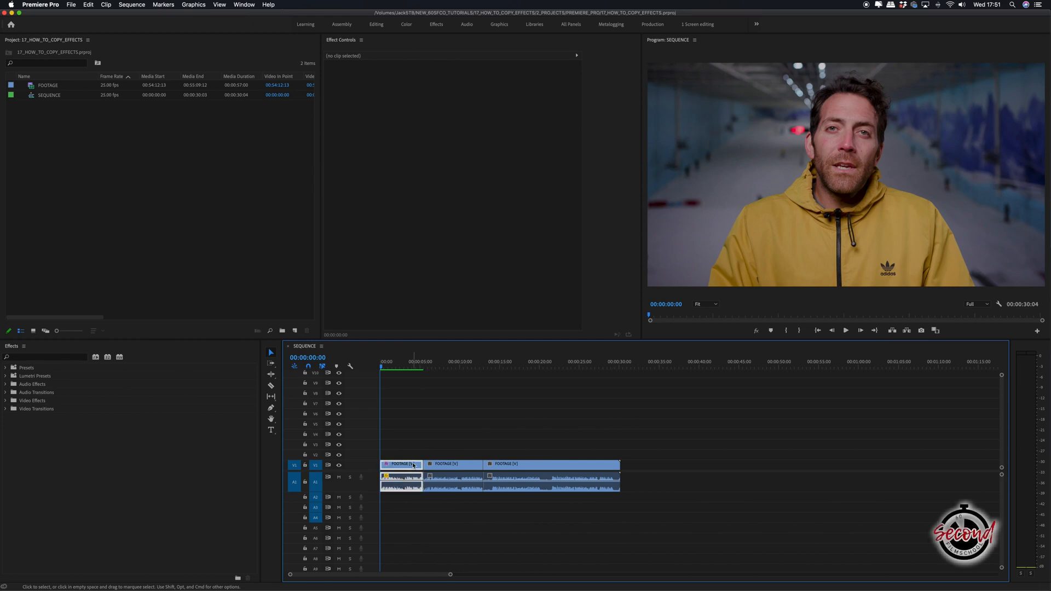
Bring up the clip options on the first V1 clip to copy it with its Lumetri Color effect
right_click(401, 464)
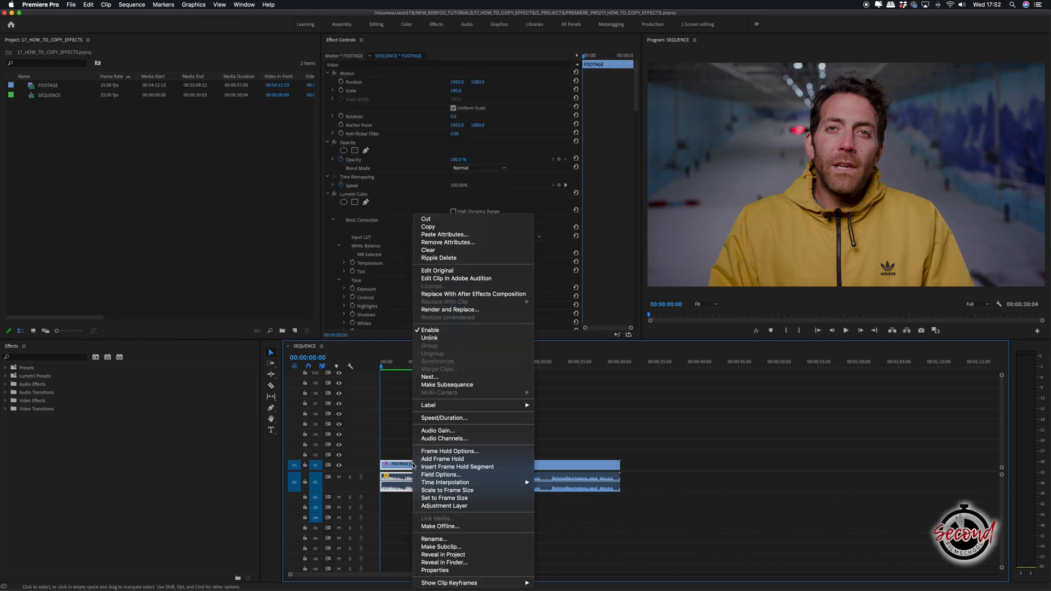
mouse_move(458, 226)
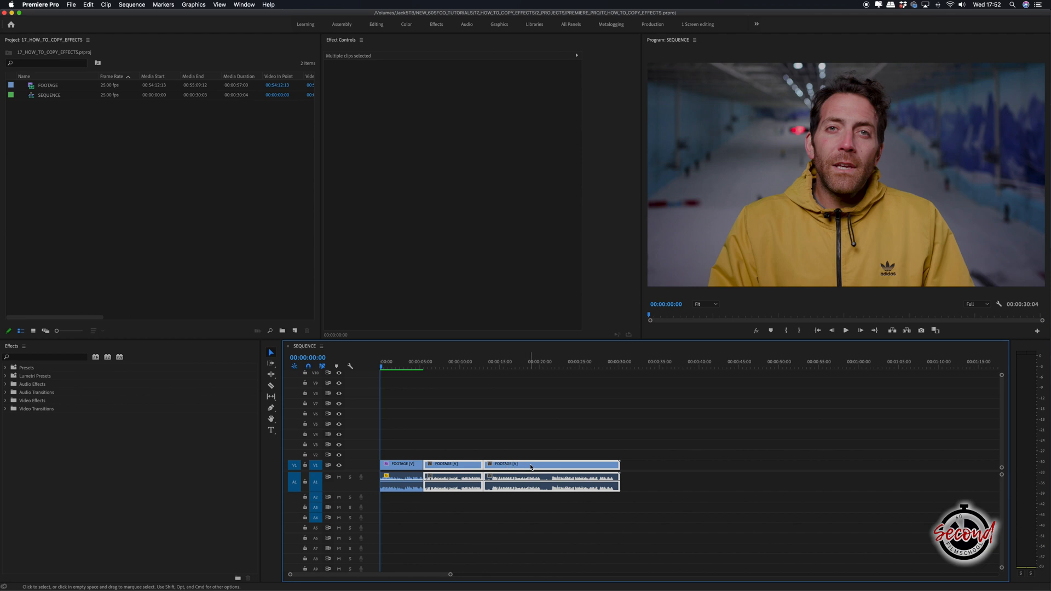
mouse_move(534, 467)
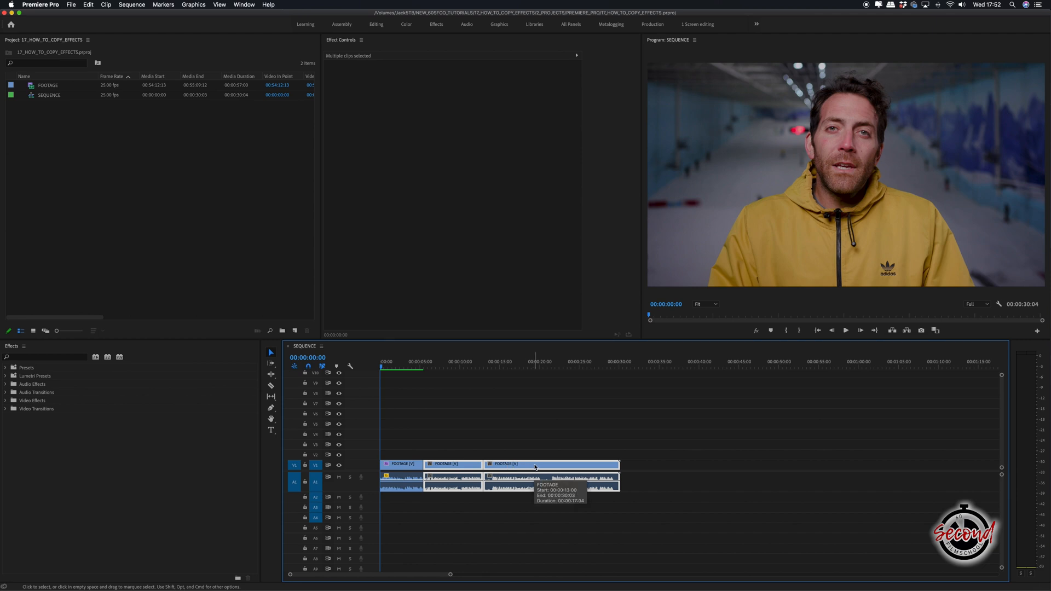
Bring up the clip options for the selected second and third clips
right_click(535, 467)
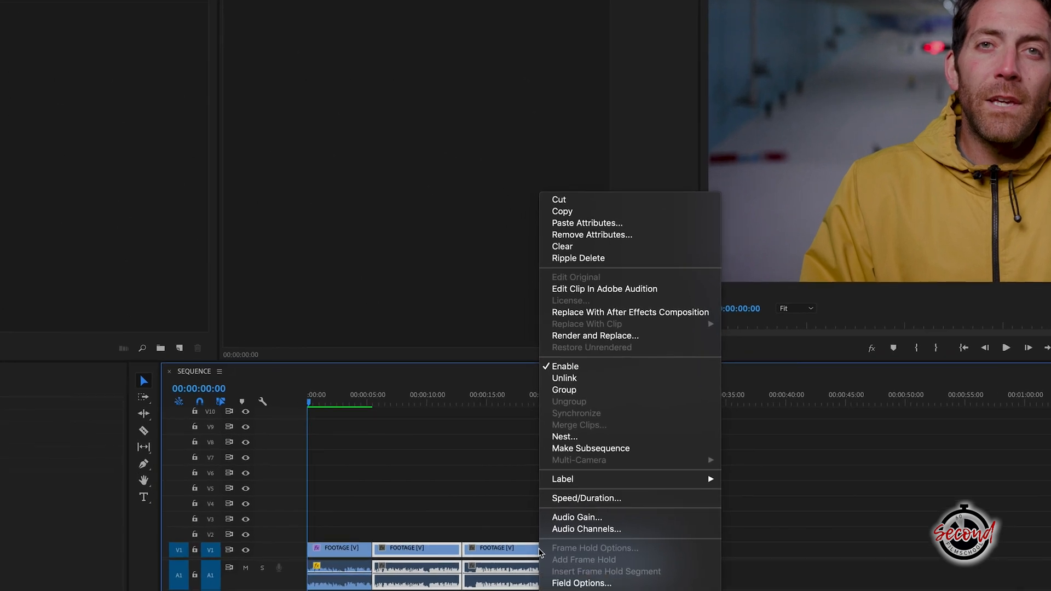
mouse_move(622, 223)
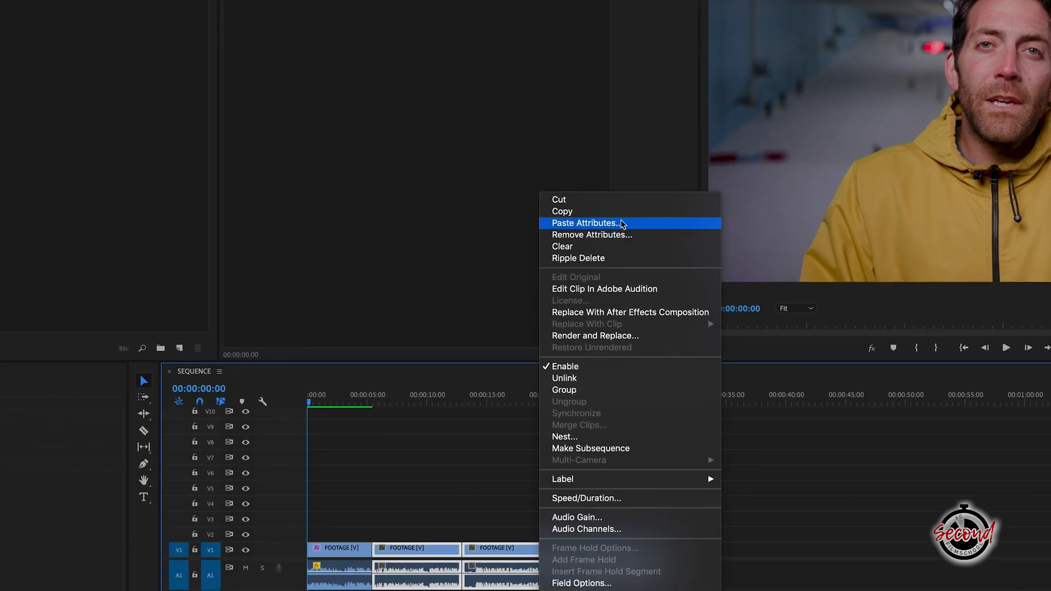
Paste Attributes with Effects > Lumetri Color onto the two selected clips
left_click(586, 222)
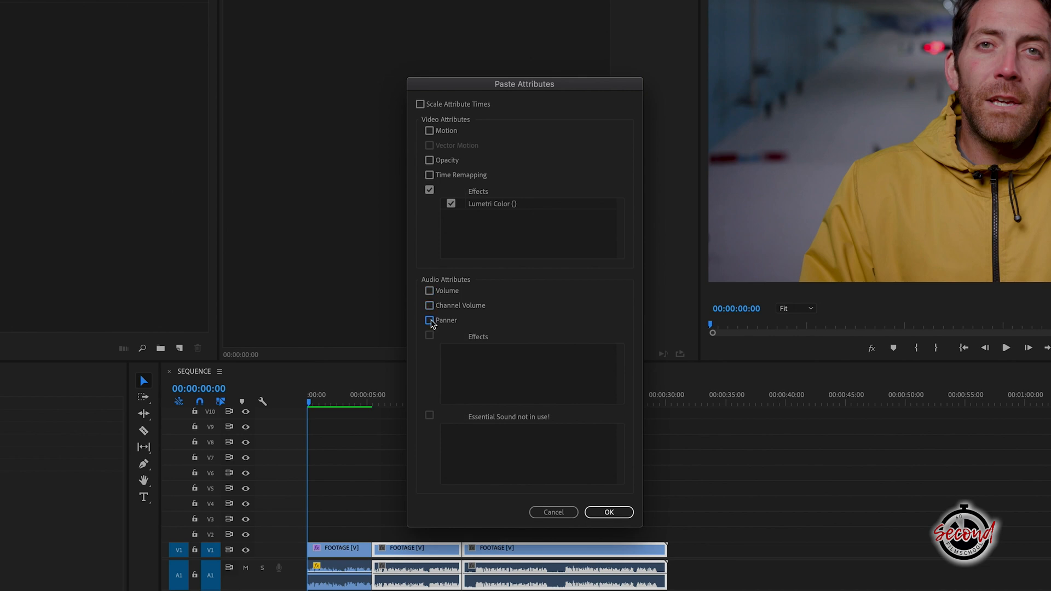
left_click(609, 512)
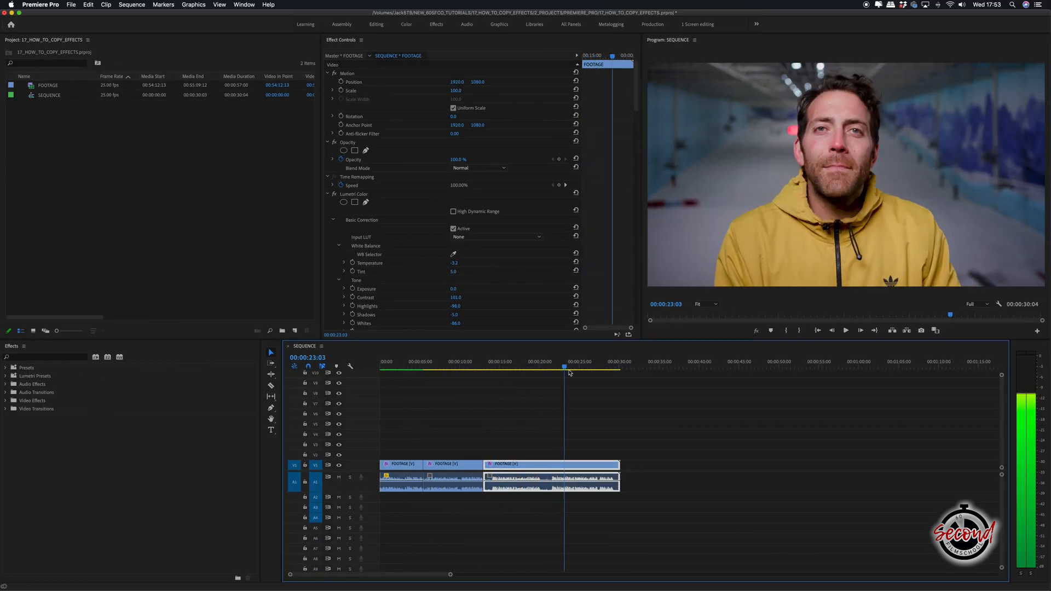
Show the Remove Attributes dialog for the third clip, listing Lumetri Color
left_click(499, 366)
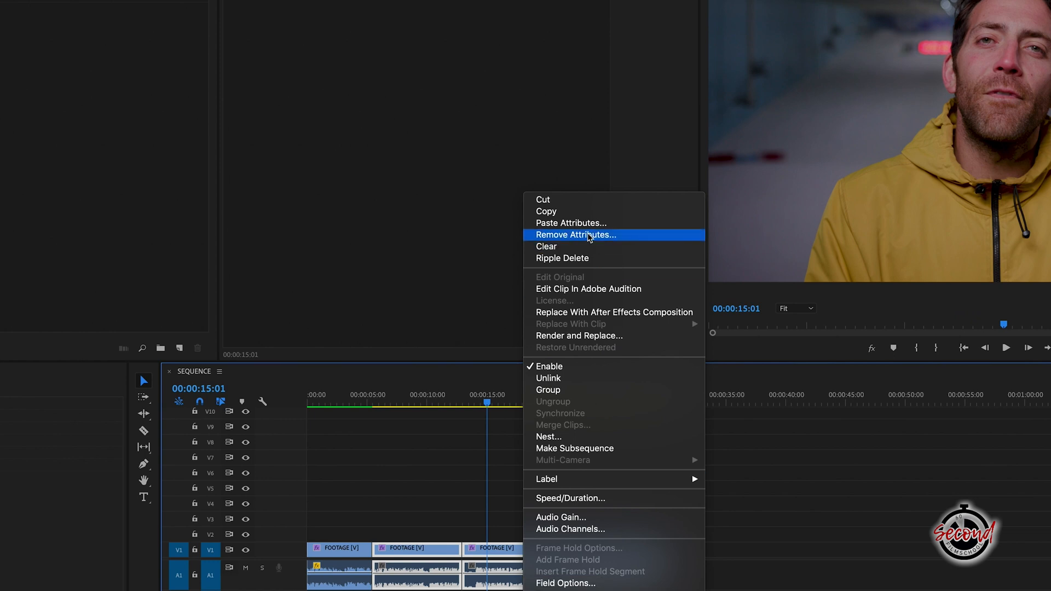
left_click(576, 235)
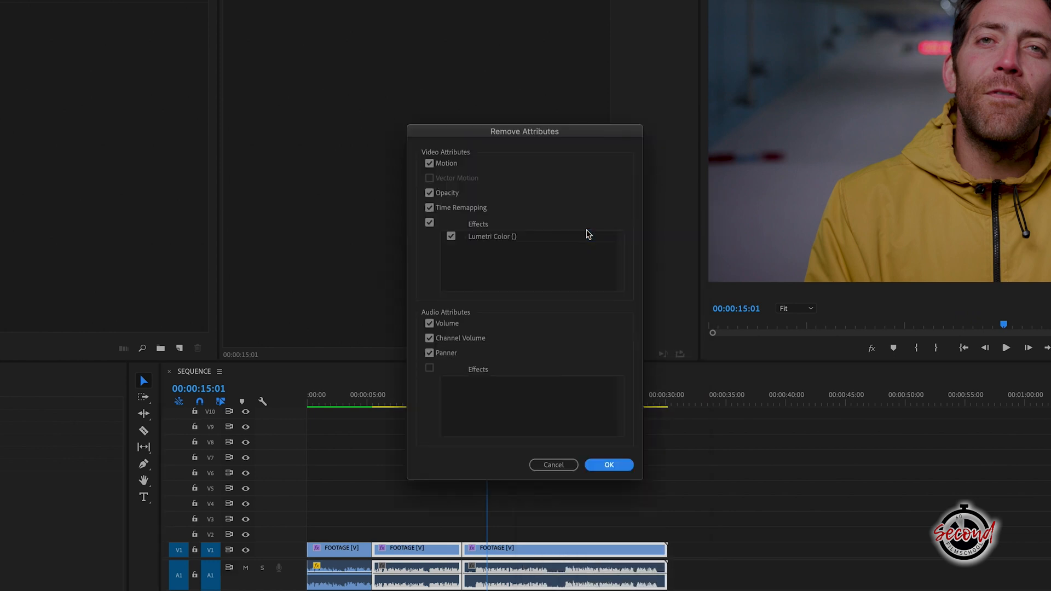